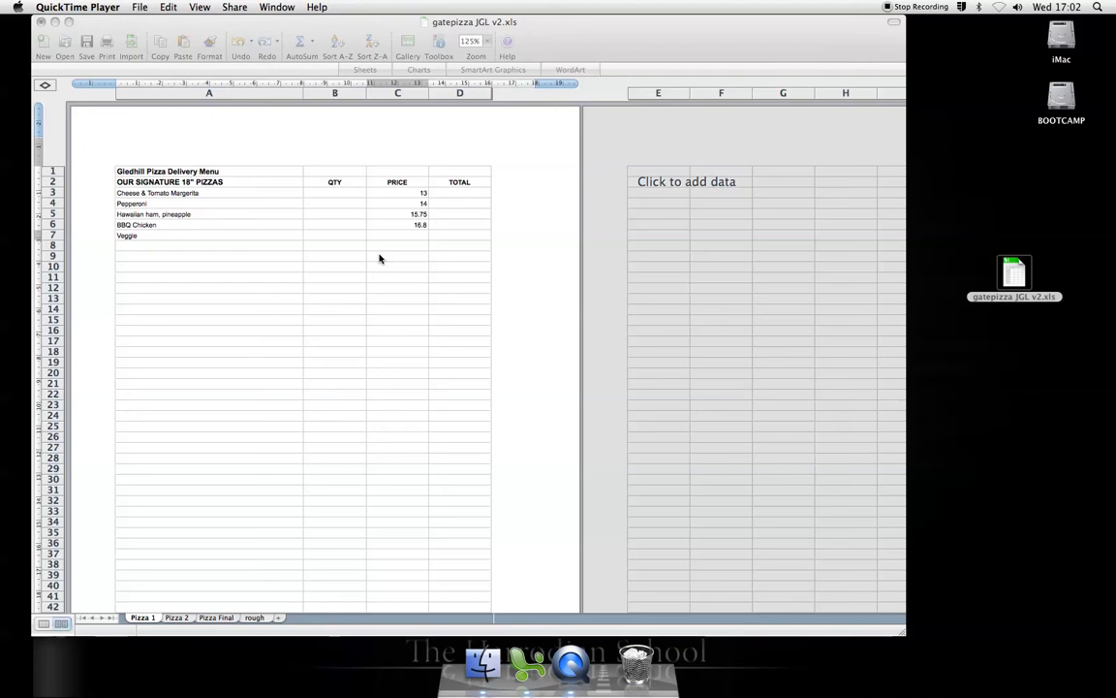
mouse_move(461, 160)
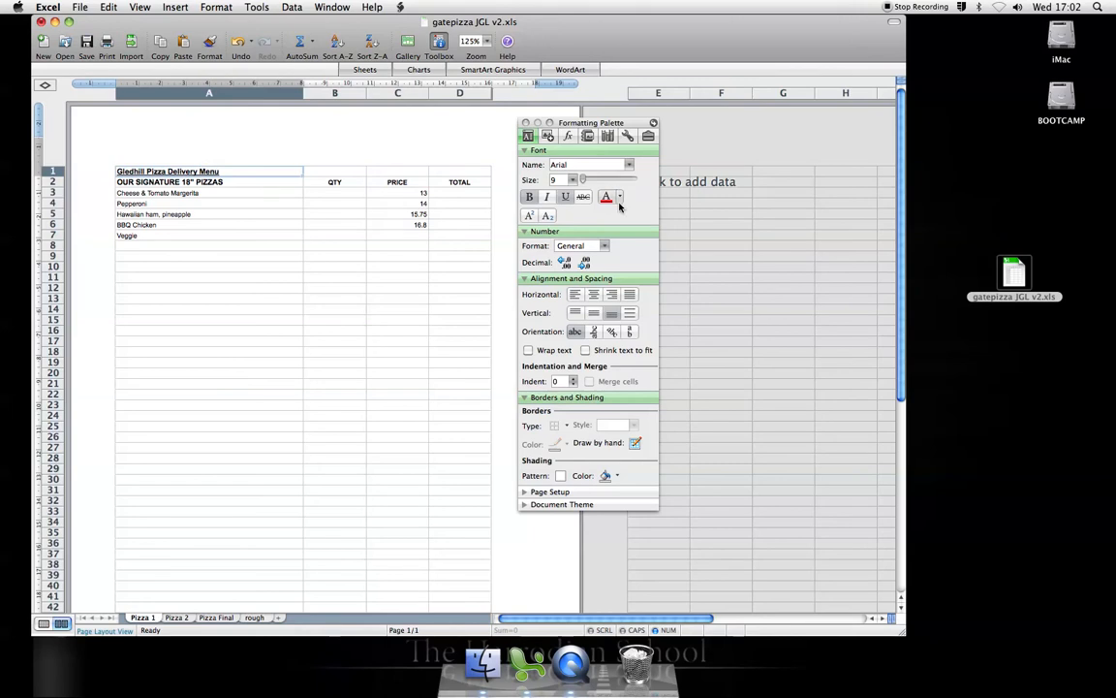
Step: Make the A1 title yellow on a black fill across row 1, A–D
left_click(619, 197)
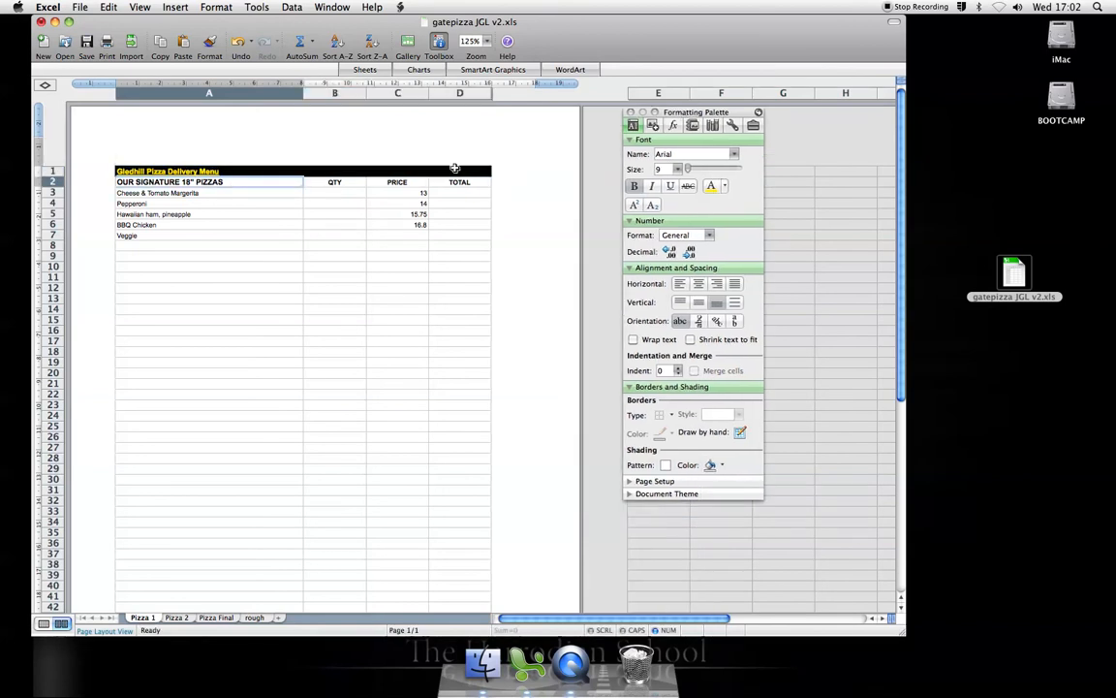
left_click(160, 192)
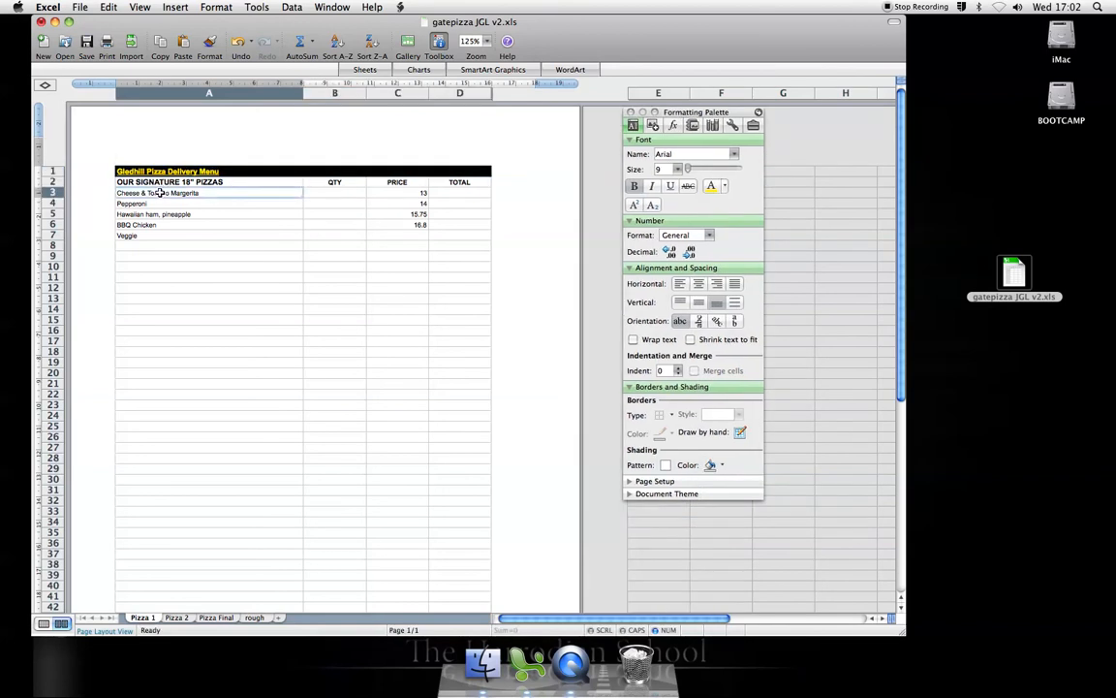
Step: Apply All Borders to the pizza table A2:D7, headings through Veggie
left_click_drag(160, 192, 469, 229)
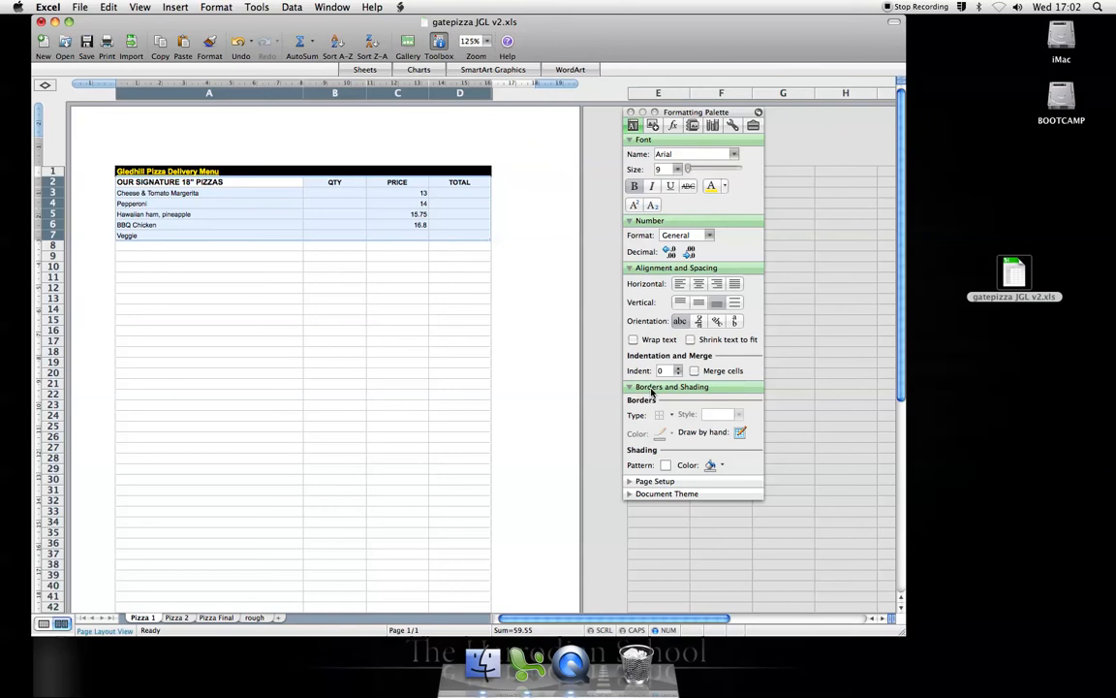
left_click(663, 414)
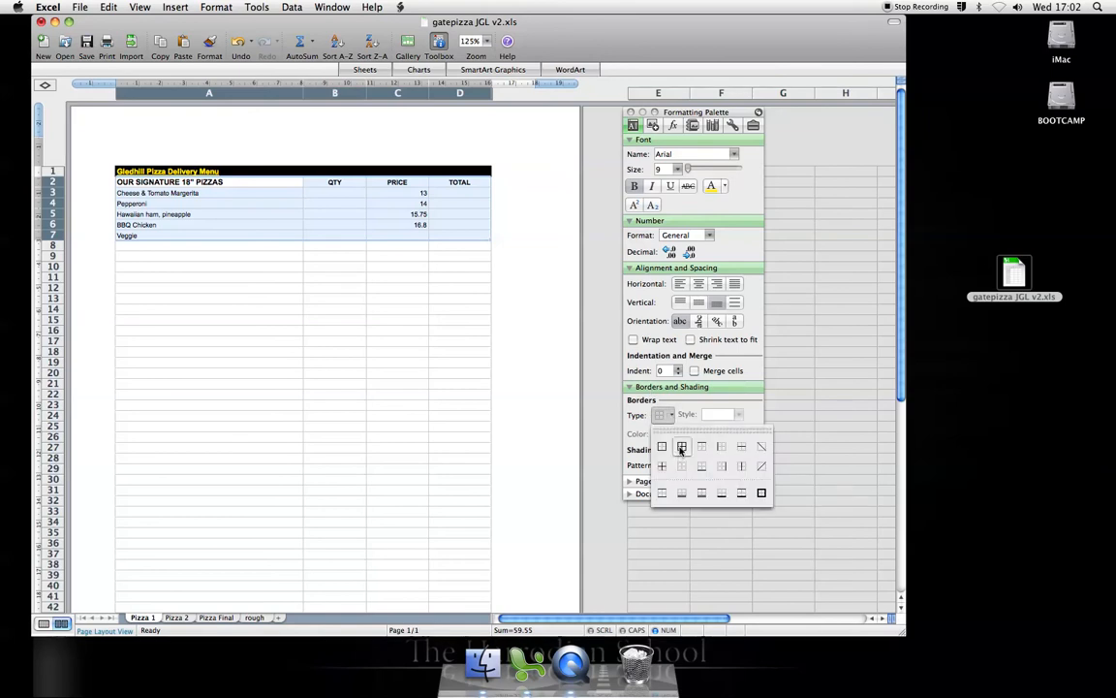
left_click(682, 447)
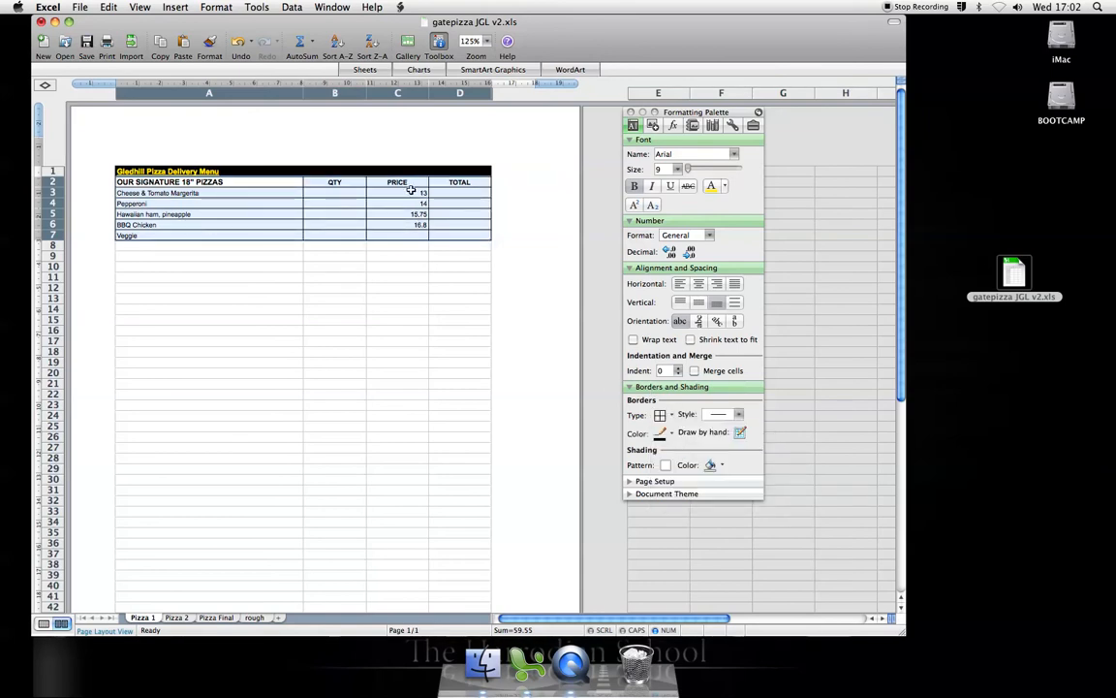
left_click(398, 234)
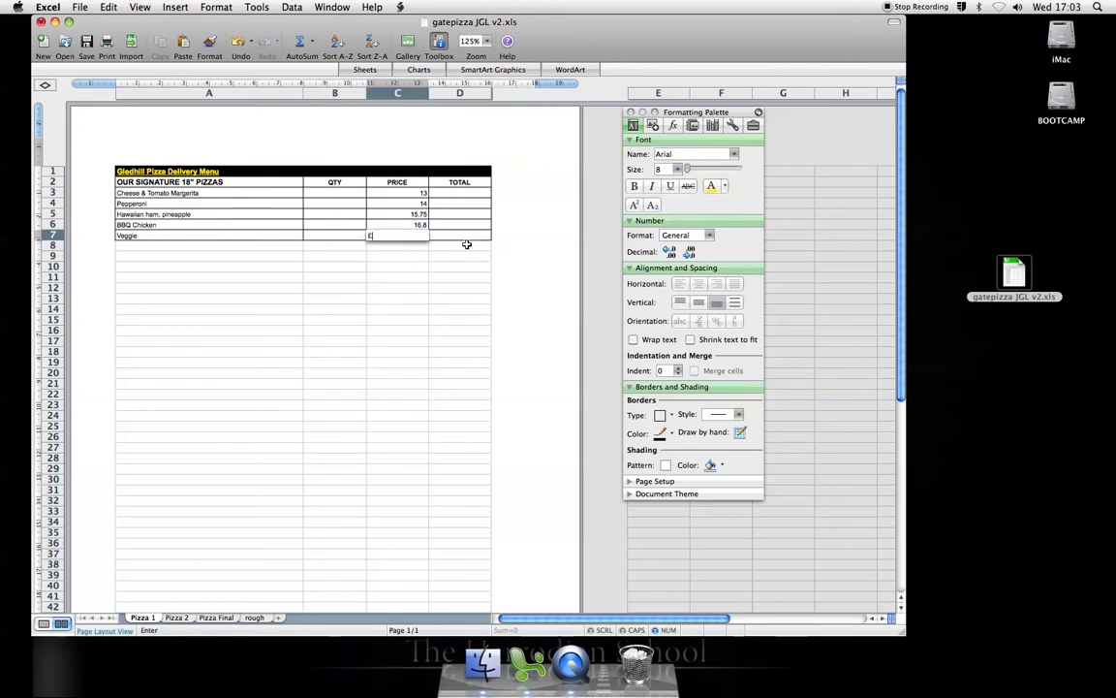
Step: Enter £15.75 as the Veggie price in C7 and check its stored value
type("£15.75")
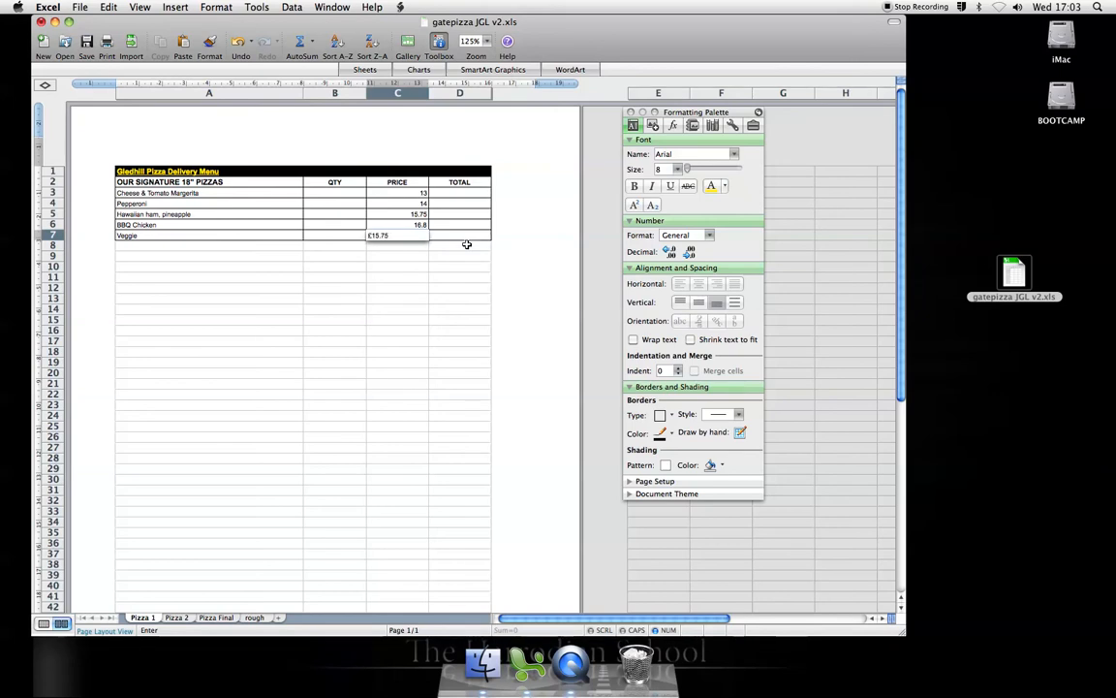
left_click(397, 235)
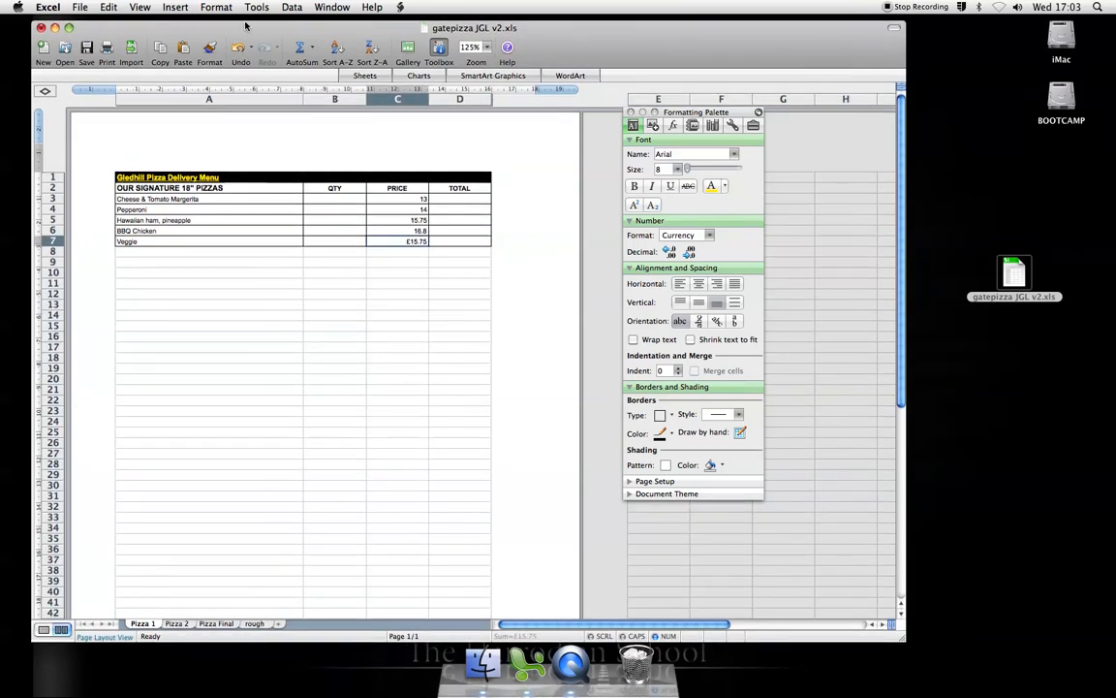
left_click(139, 7)
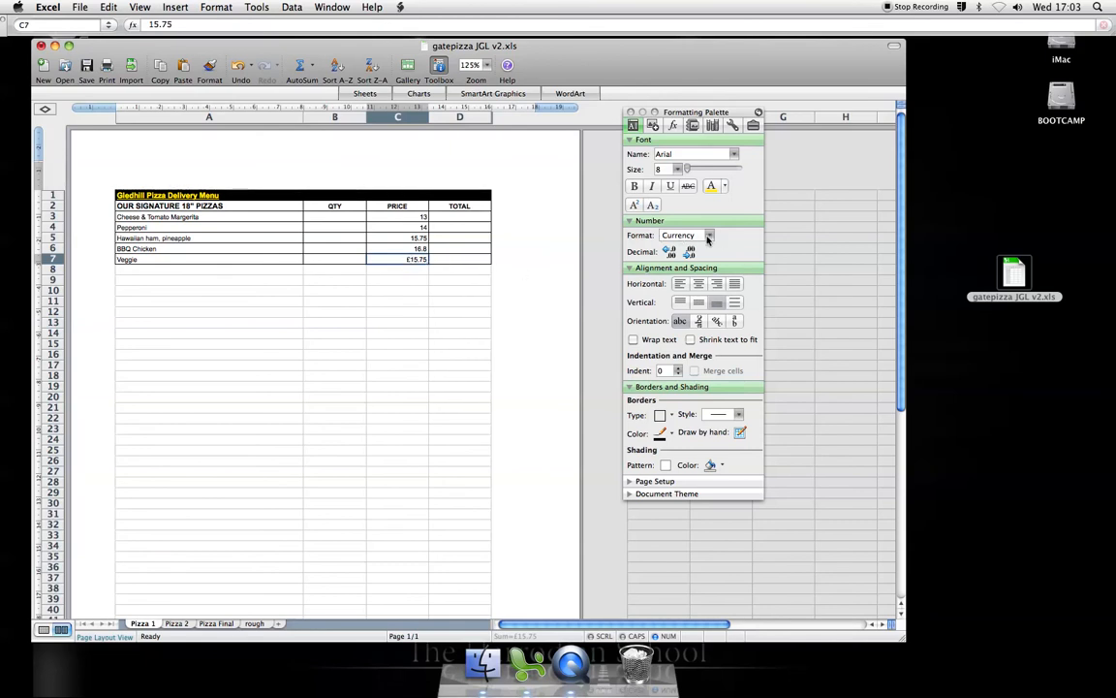
Step: Open Custom... from the Number Format list to show the Veggie price's pound format
left_click(707, 236)
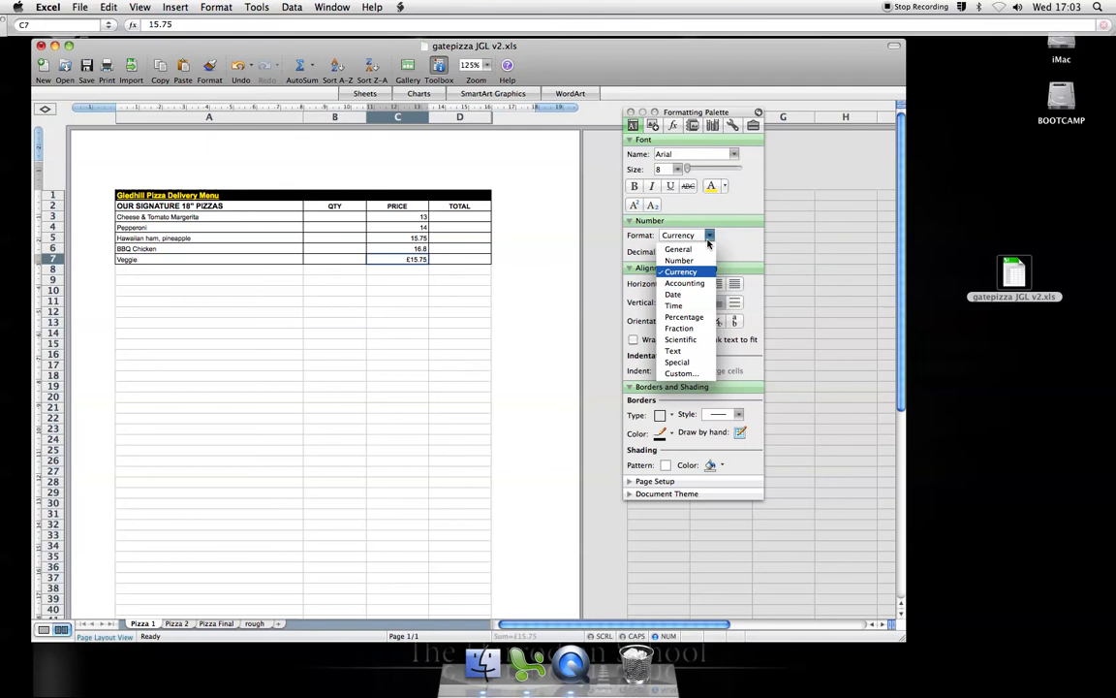
left_click(680, 271)
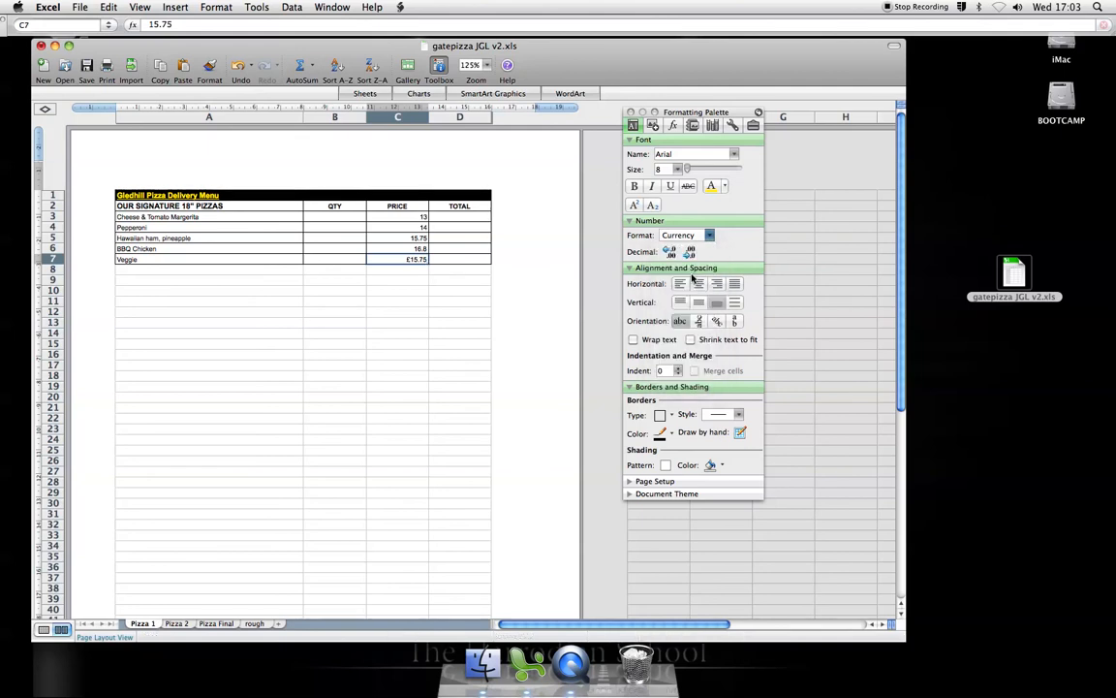
left_click(710, 236)
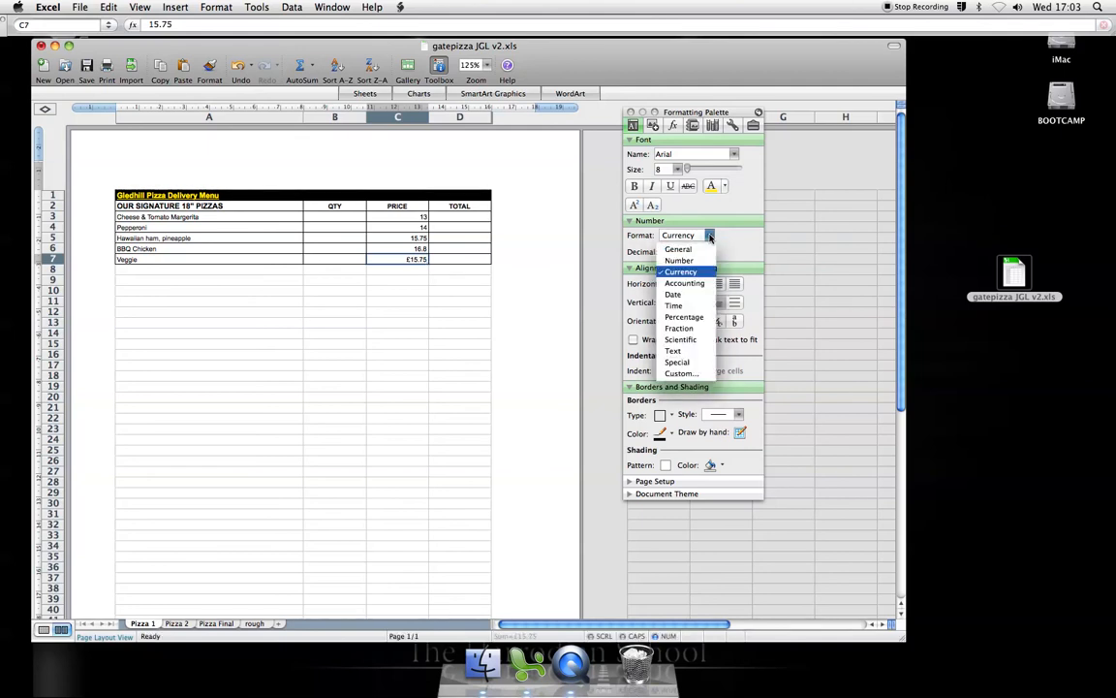
mouse_move(674, 305)
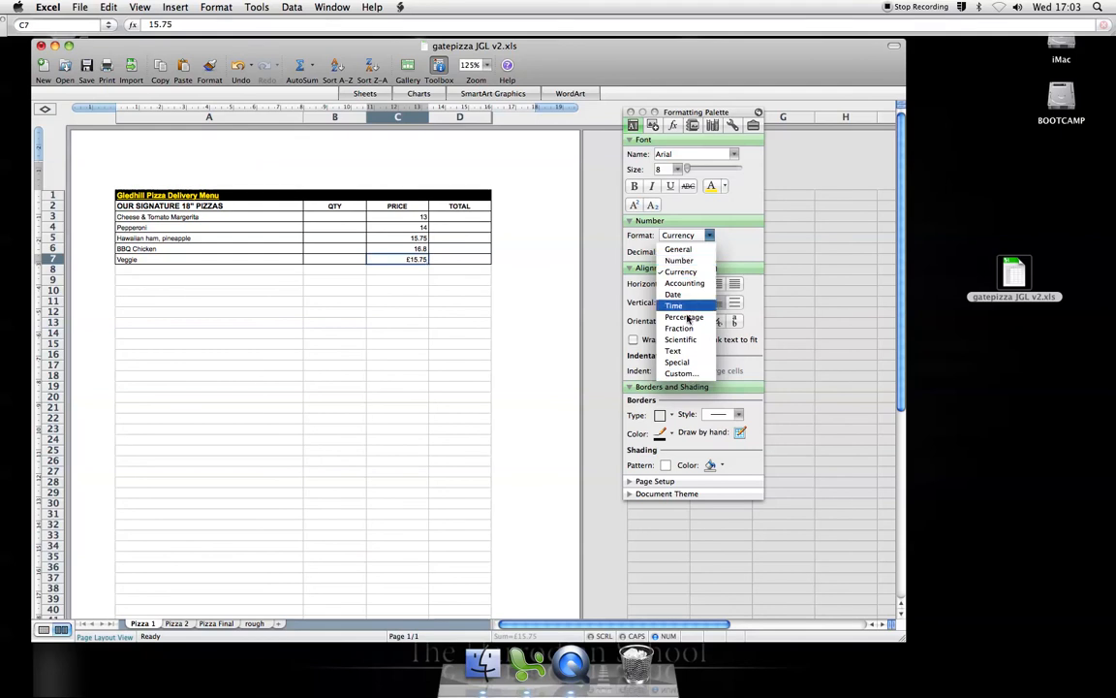
left_click(681, 373)
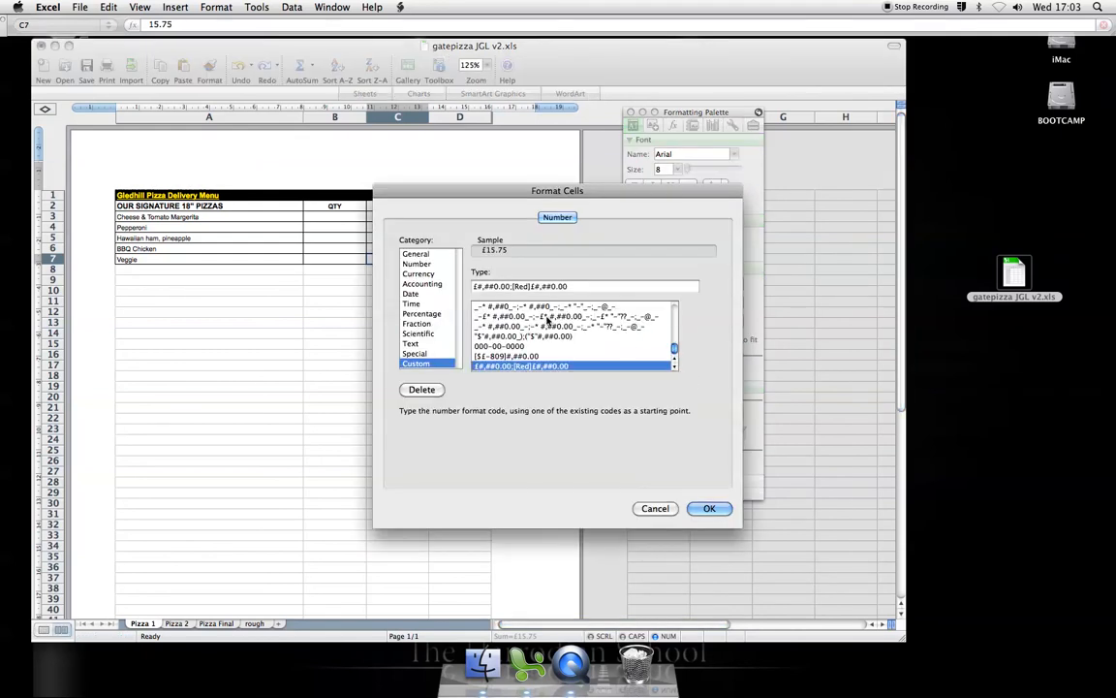
Step: Format the Veggie price as Currency with the £ United Kingdom symbol
left_click(418, 273)
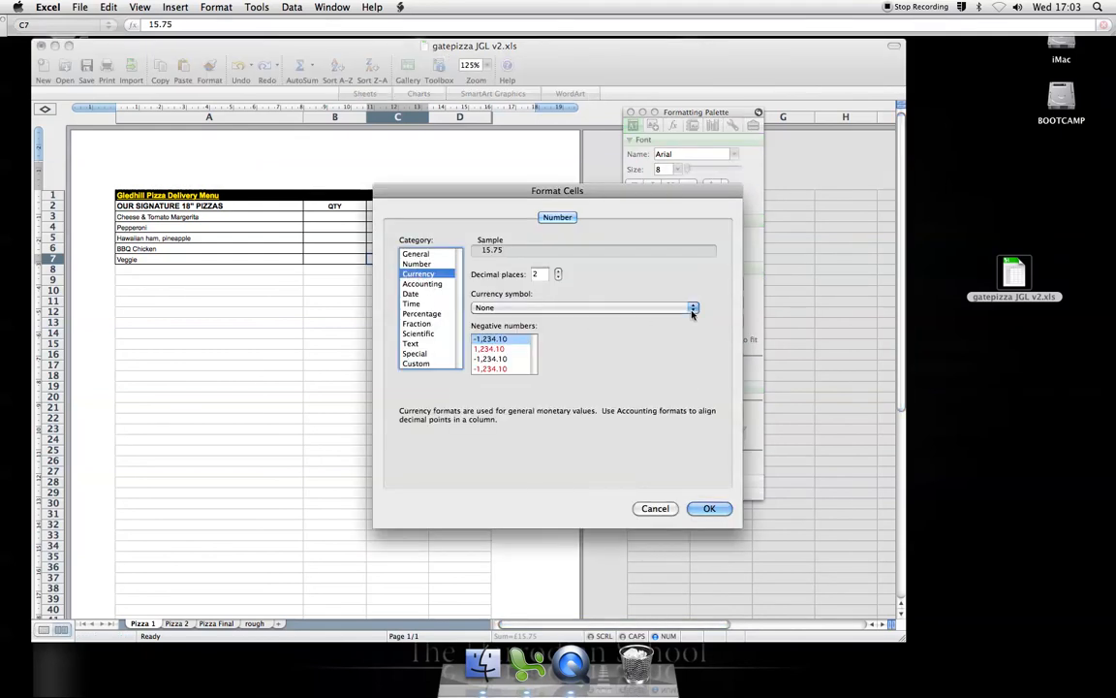
left_click(693, 308)
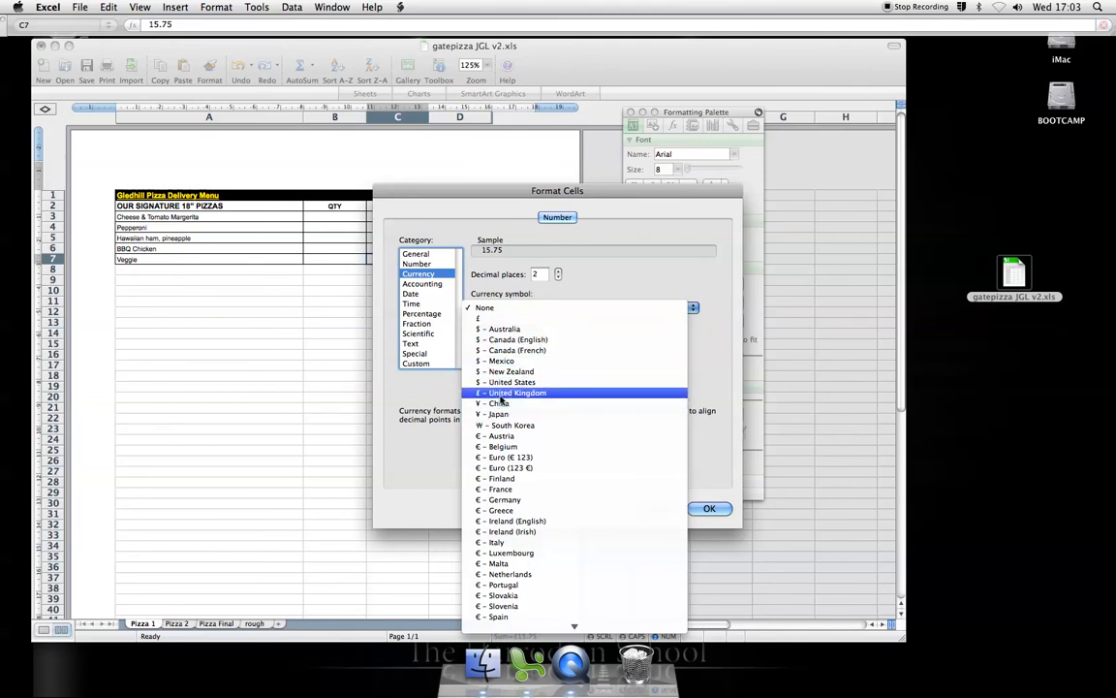
left_click(710, 508)
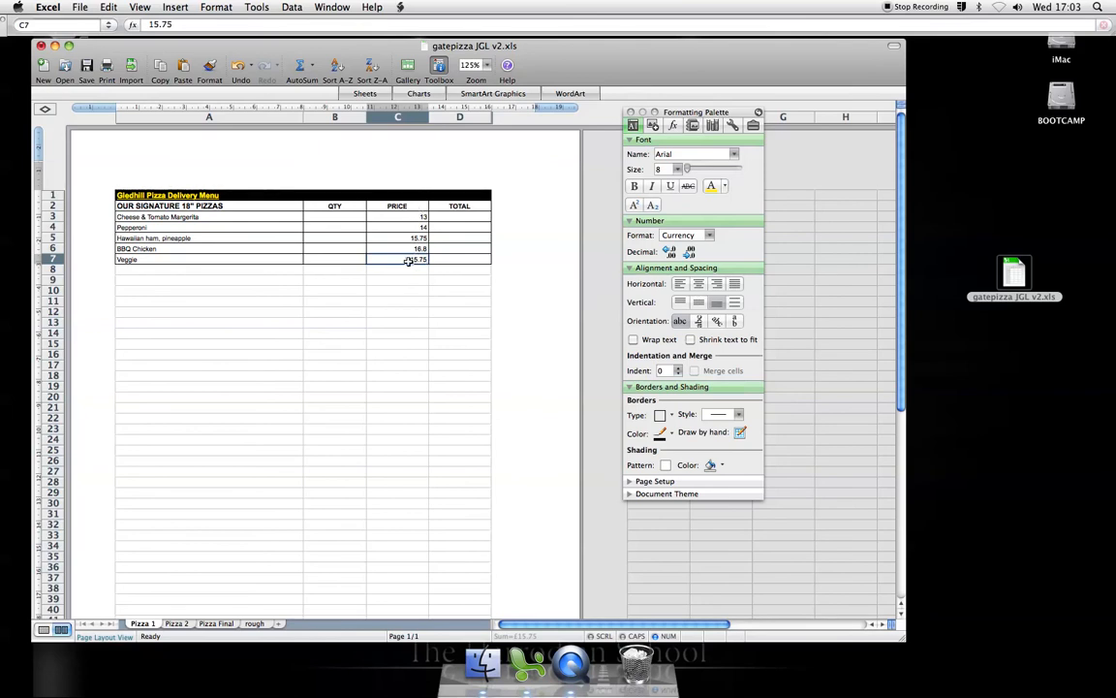
left_click(209, 65)
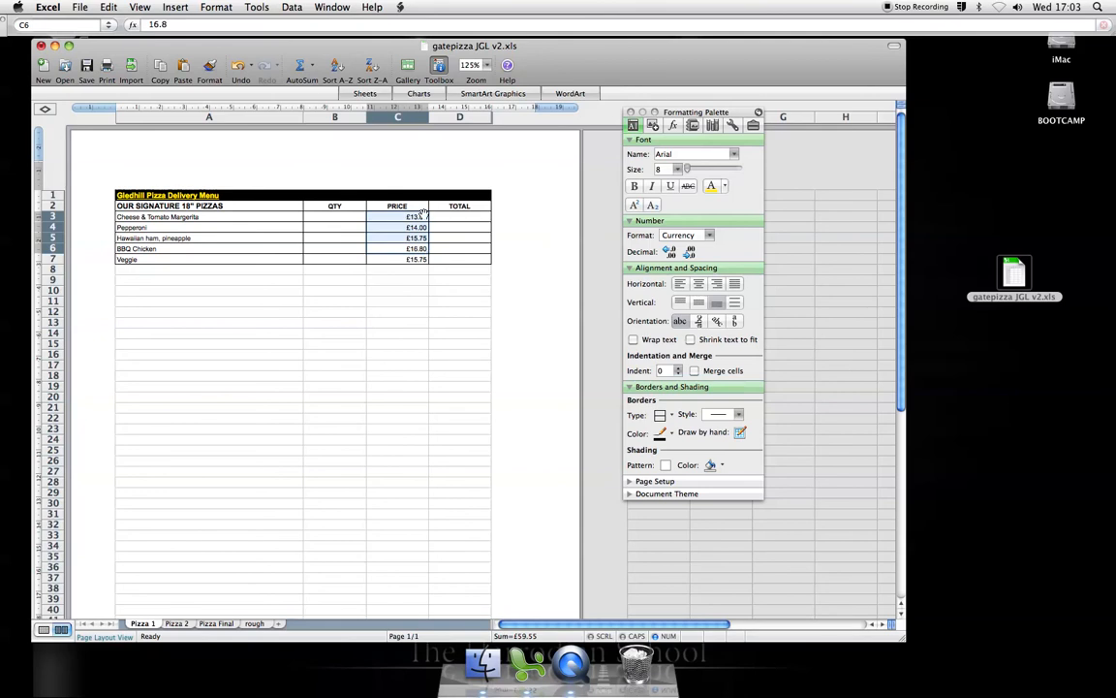
Step: Paint the Veggie pound format onto the other prices in C3:C6
left_click(397, 217)
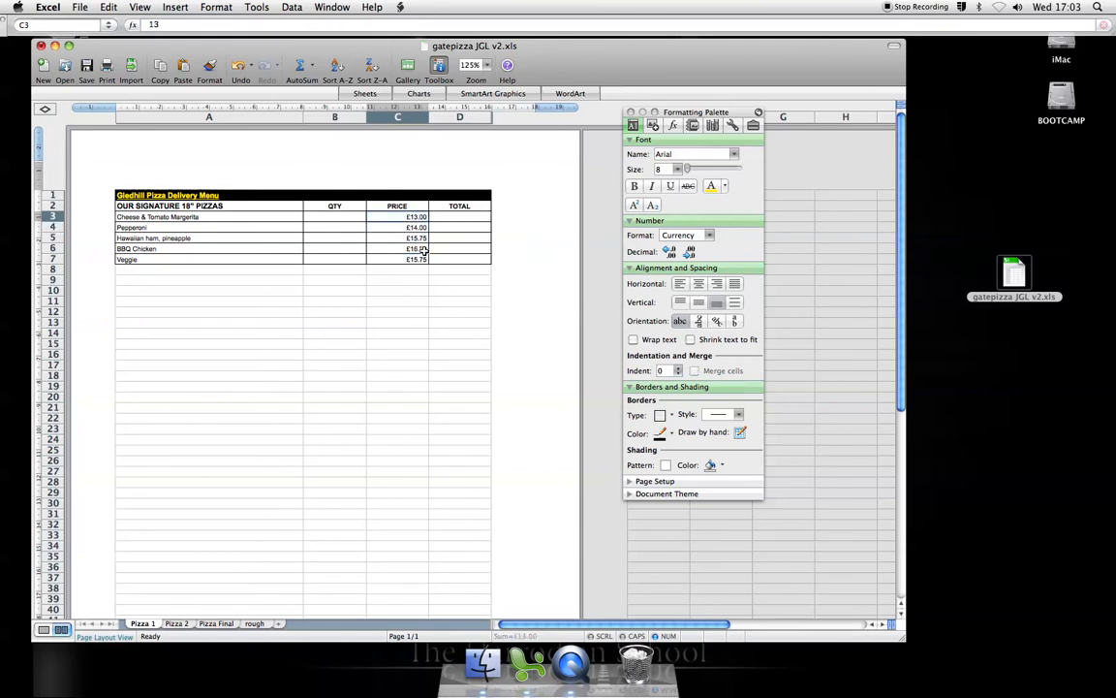